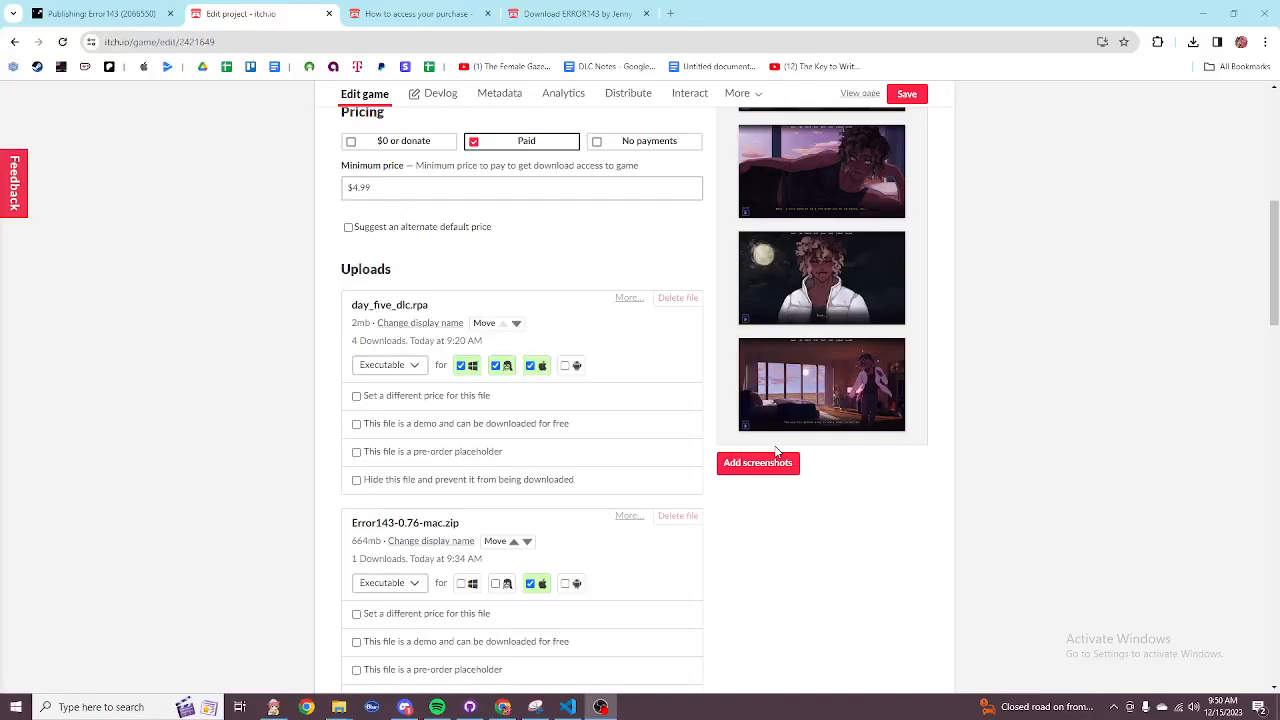
mouse_move(343, 309)
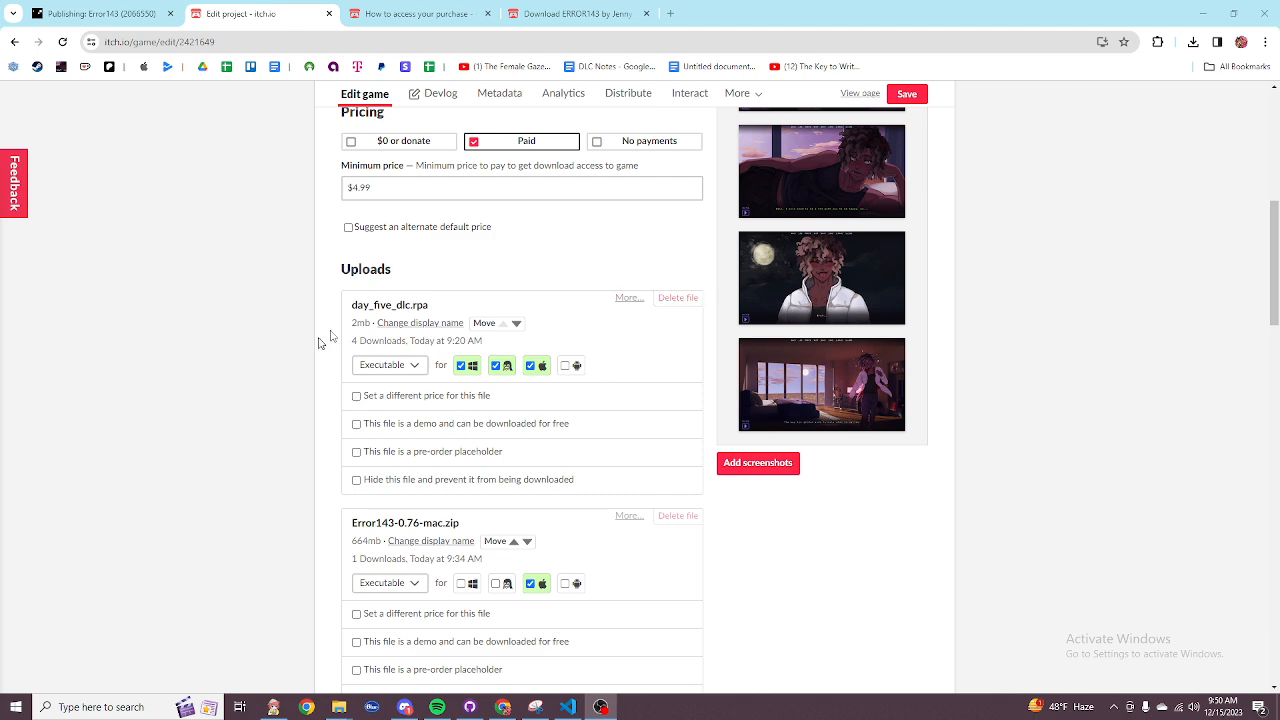
Step: Scroll through ERROR143's itch.io Uploads list showing the DLC, Mac and PC files
scroll("down", 3)
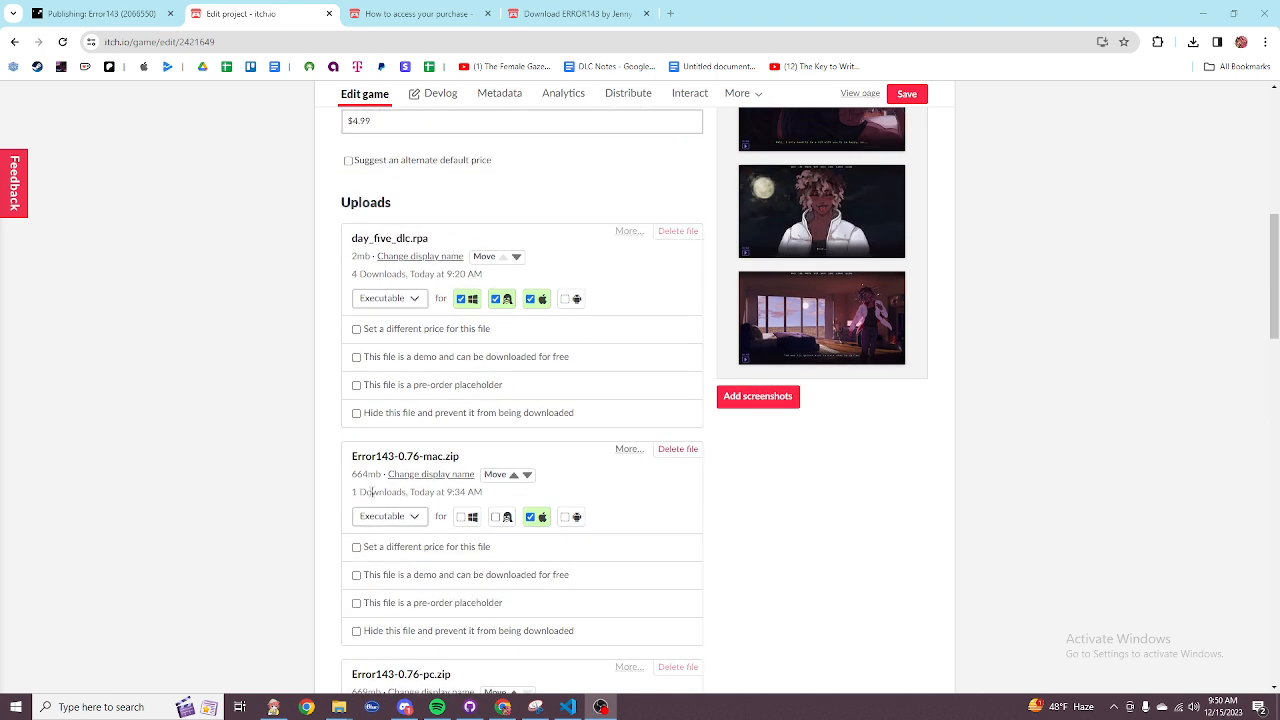
scroll("down", 3)
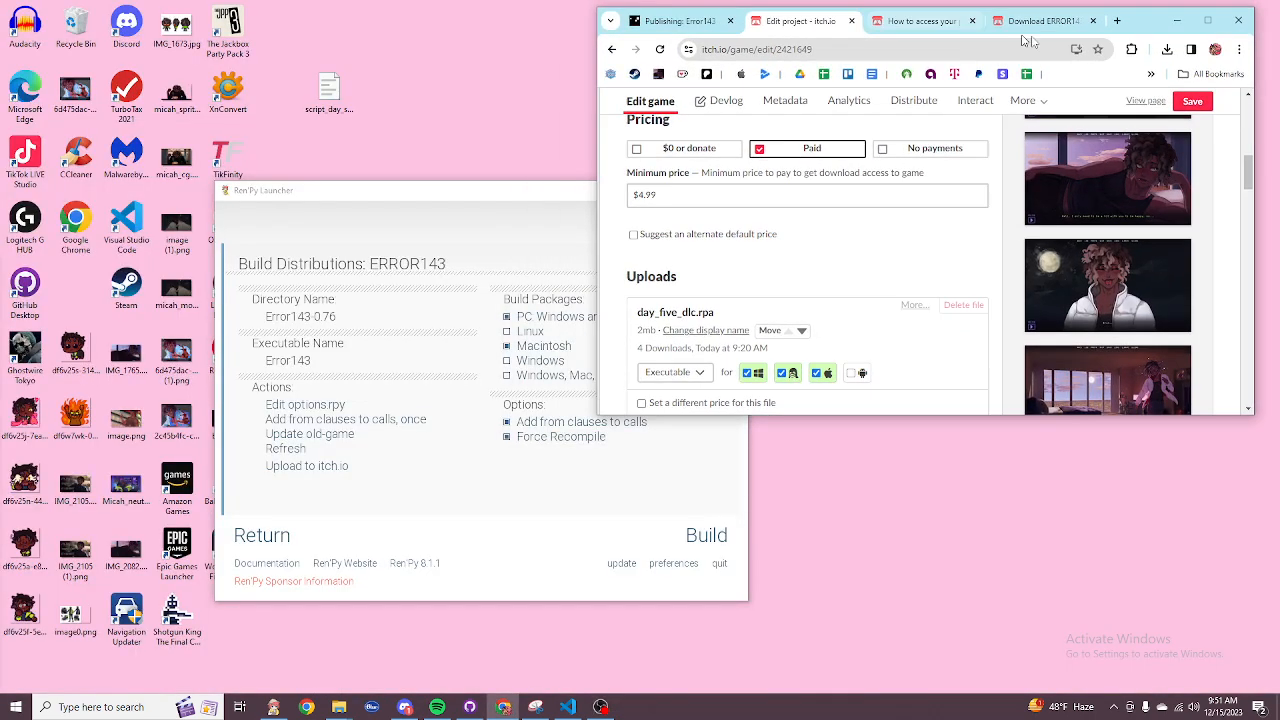
Step: Resume the failed Error143-0.76-pc (1).zip download from Chrome's download history
left_click(1167, 49)
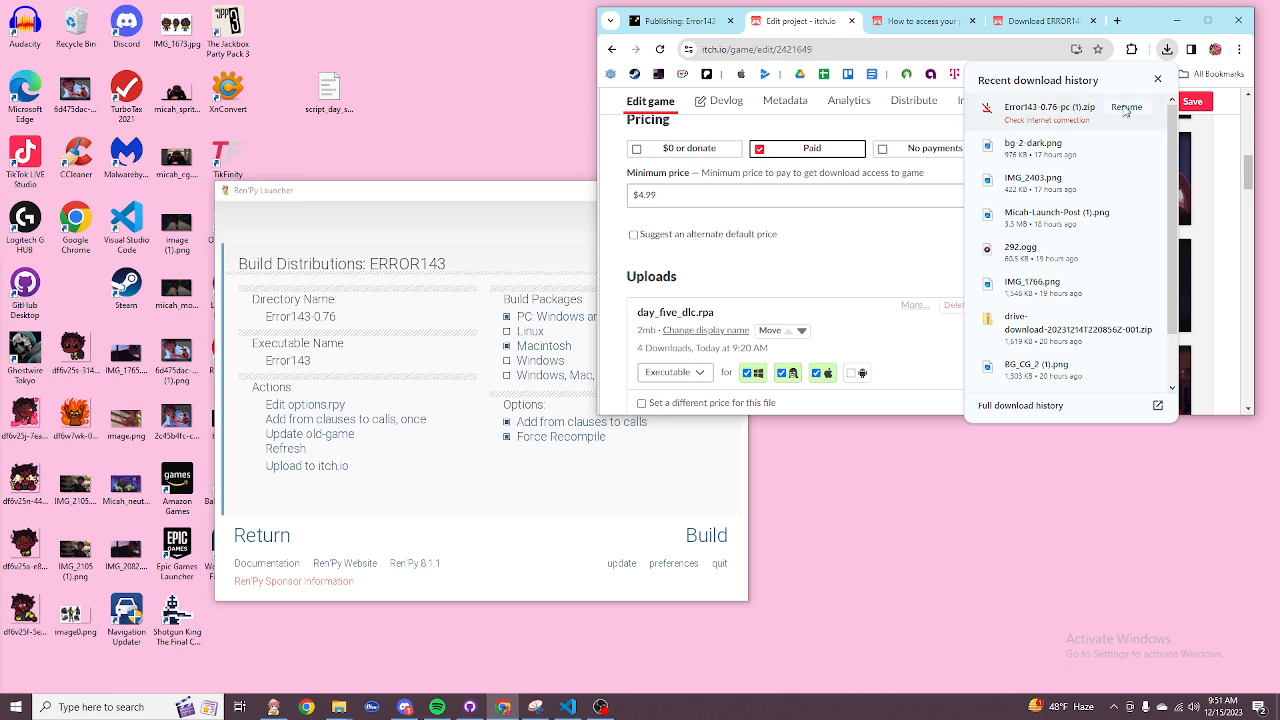
left_click(1126, 108)
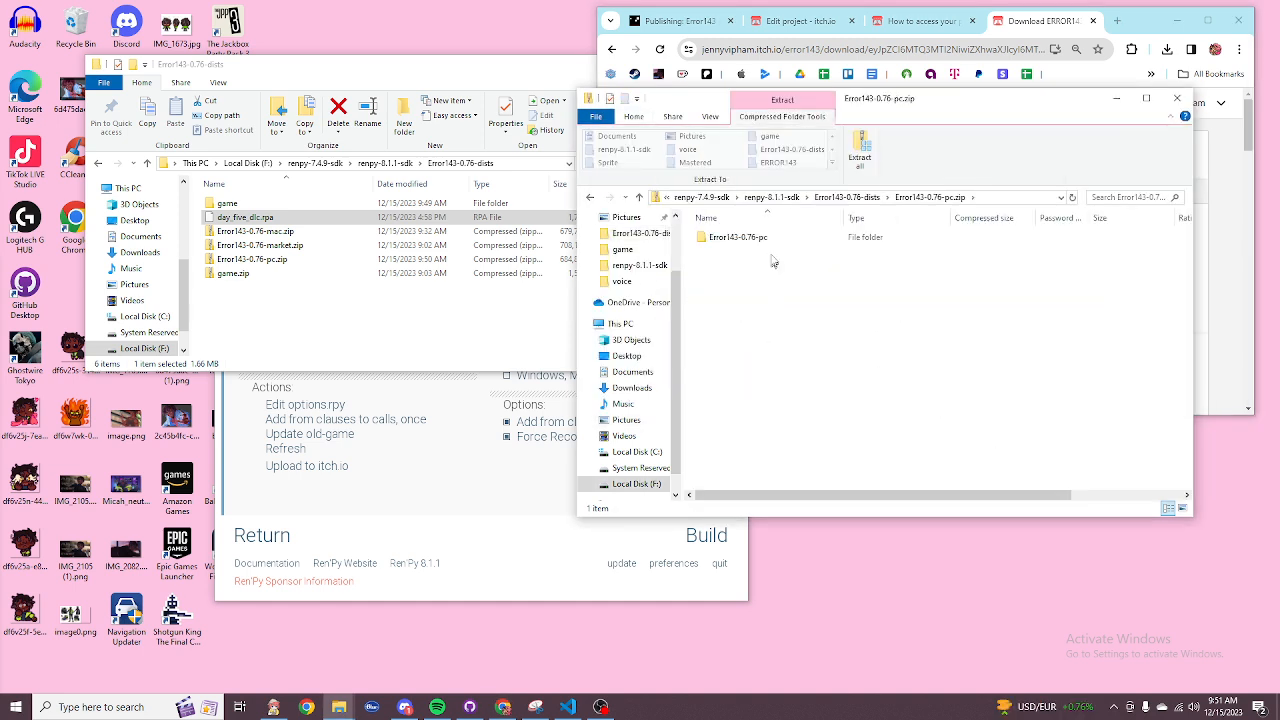
Step: Confirm day_five_dlc.rpa is in the zipped build's game folder and select it in dists
double_click(738, 236)
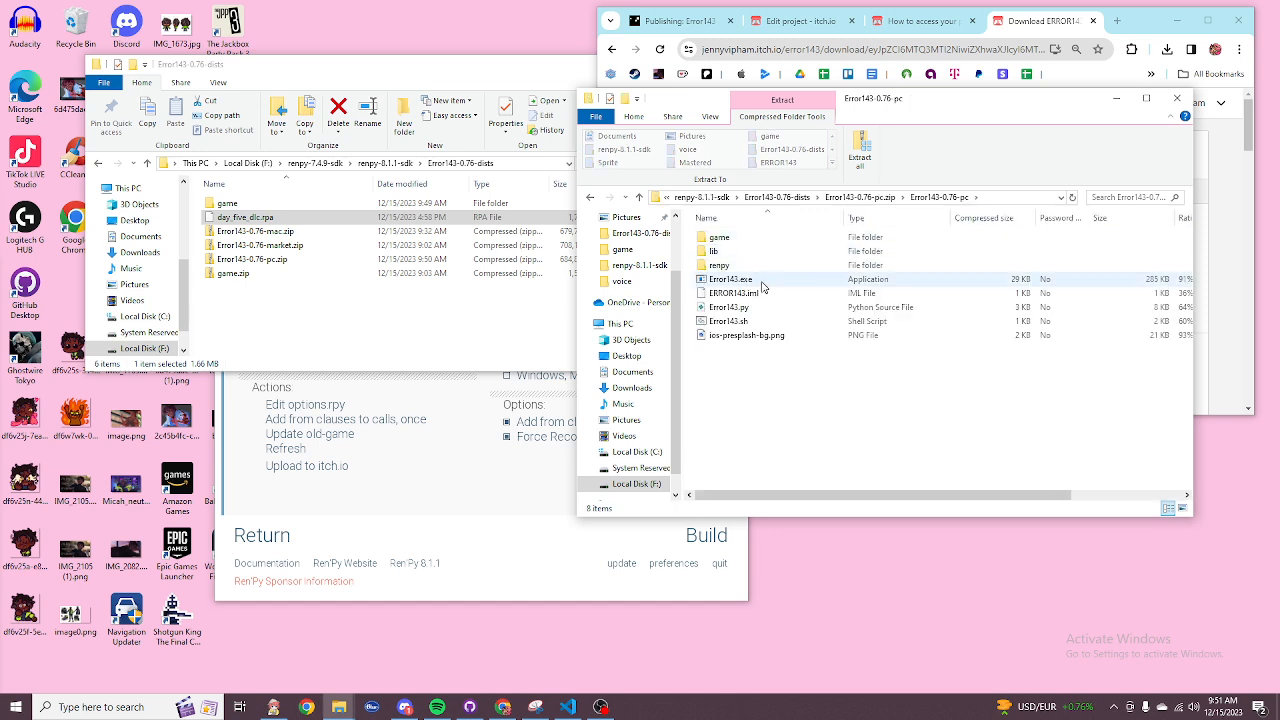
double_click(720, 237)
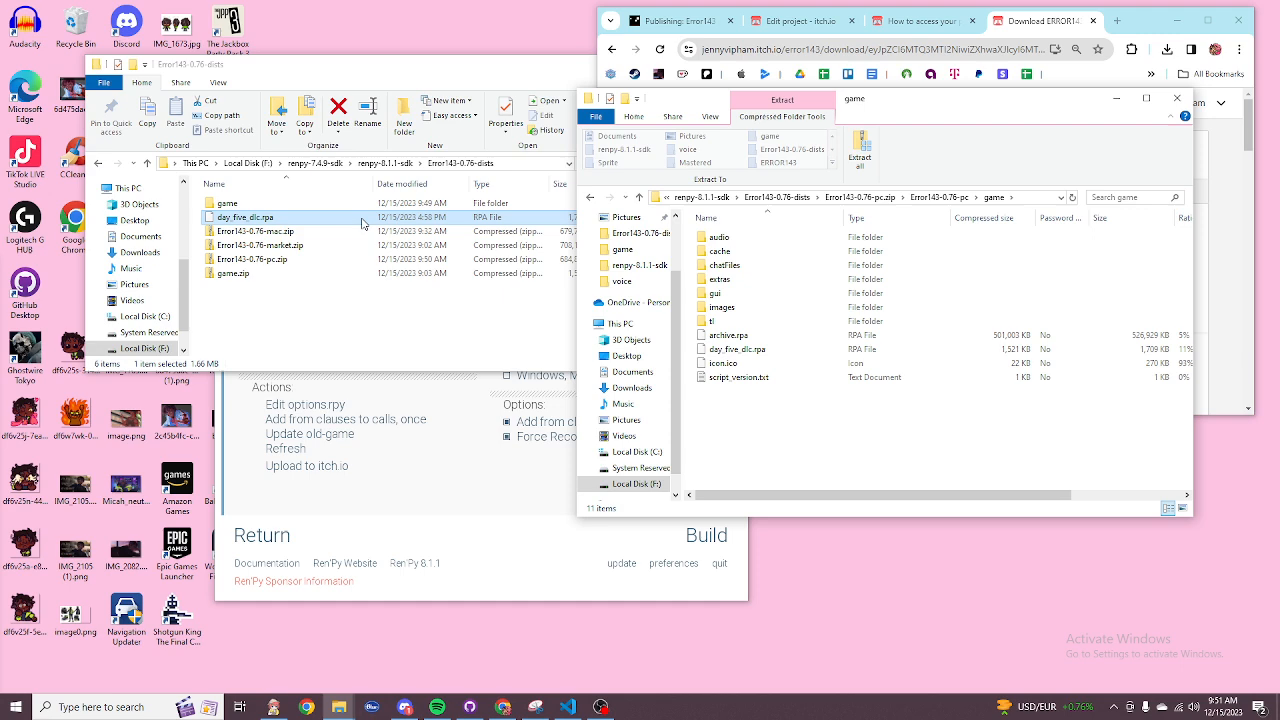
left_click(245, 216)
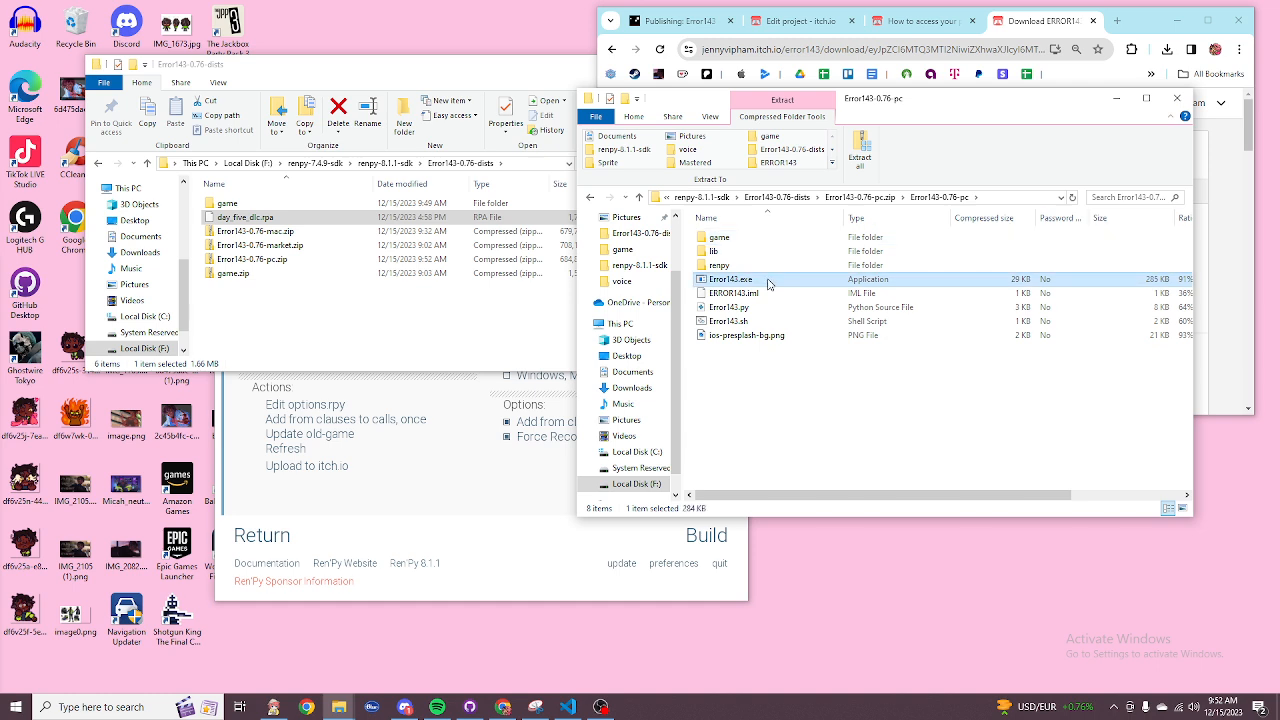
Step: Extract Error143-0.76-pc.zip to the suggested folder after trying to run Error143.exe from the zip
double_click(731, 279)
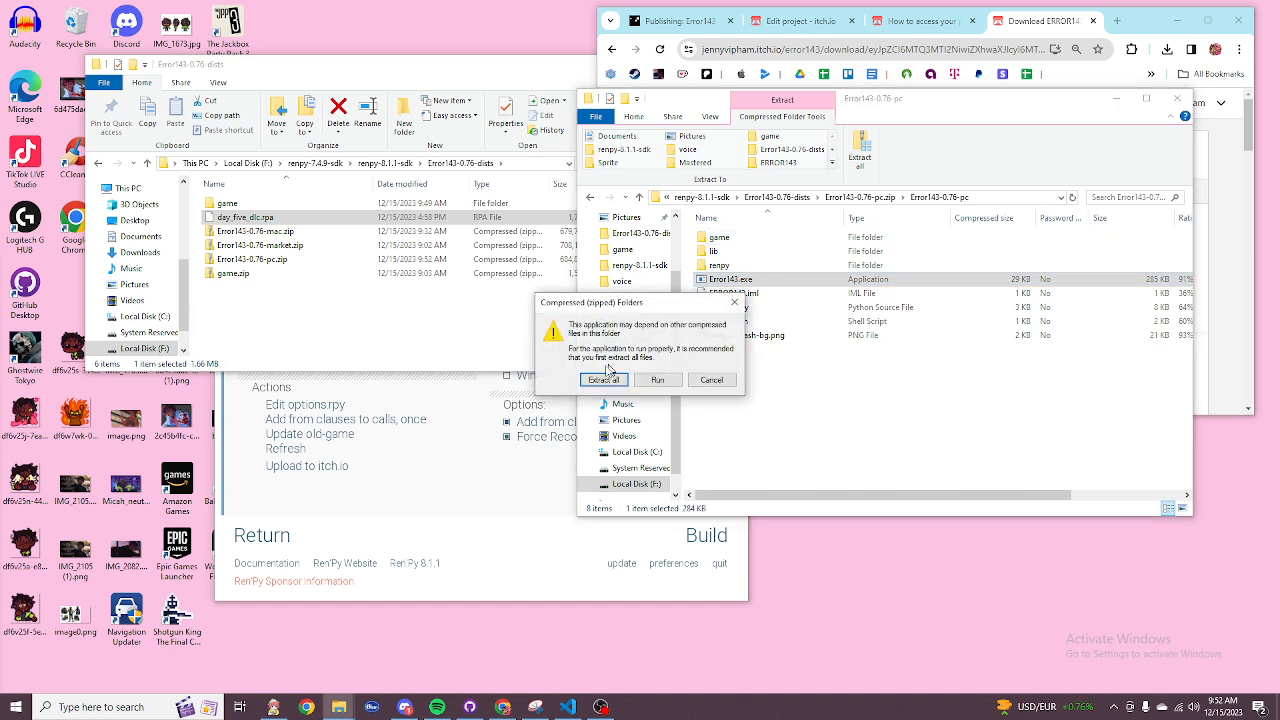
left_click(603, 379)
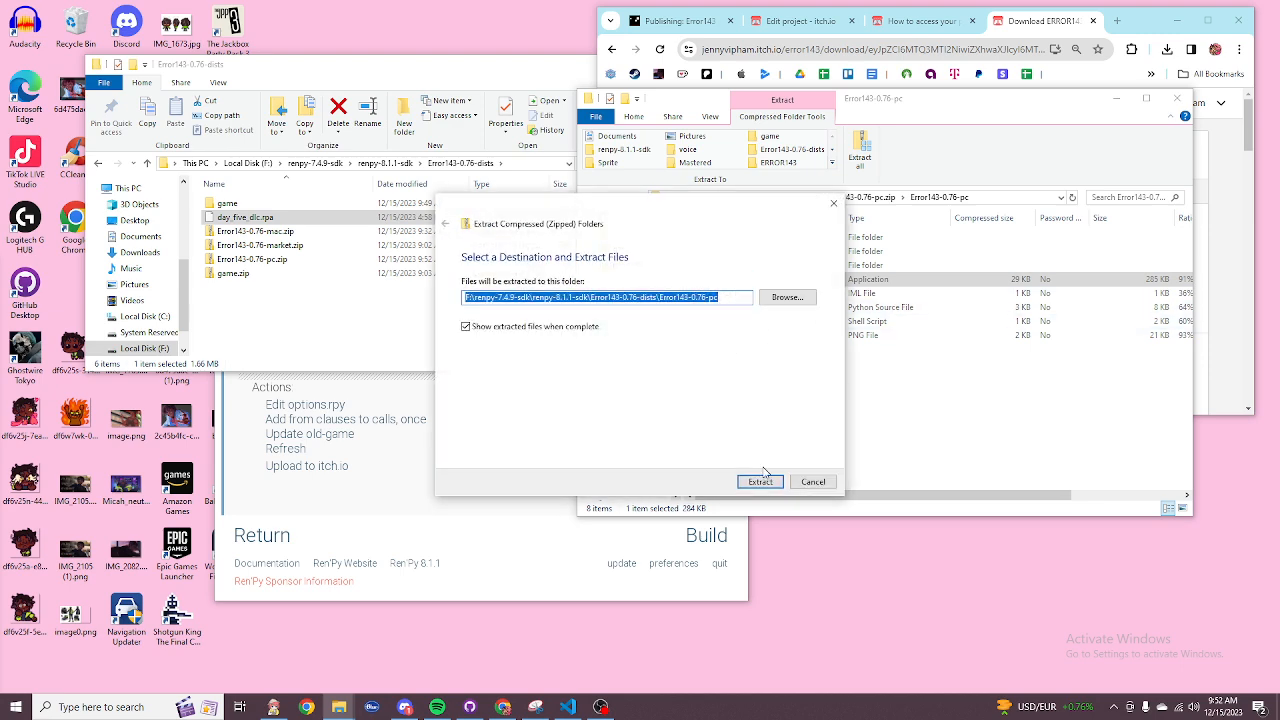
left_click(760, 481)
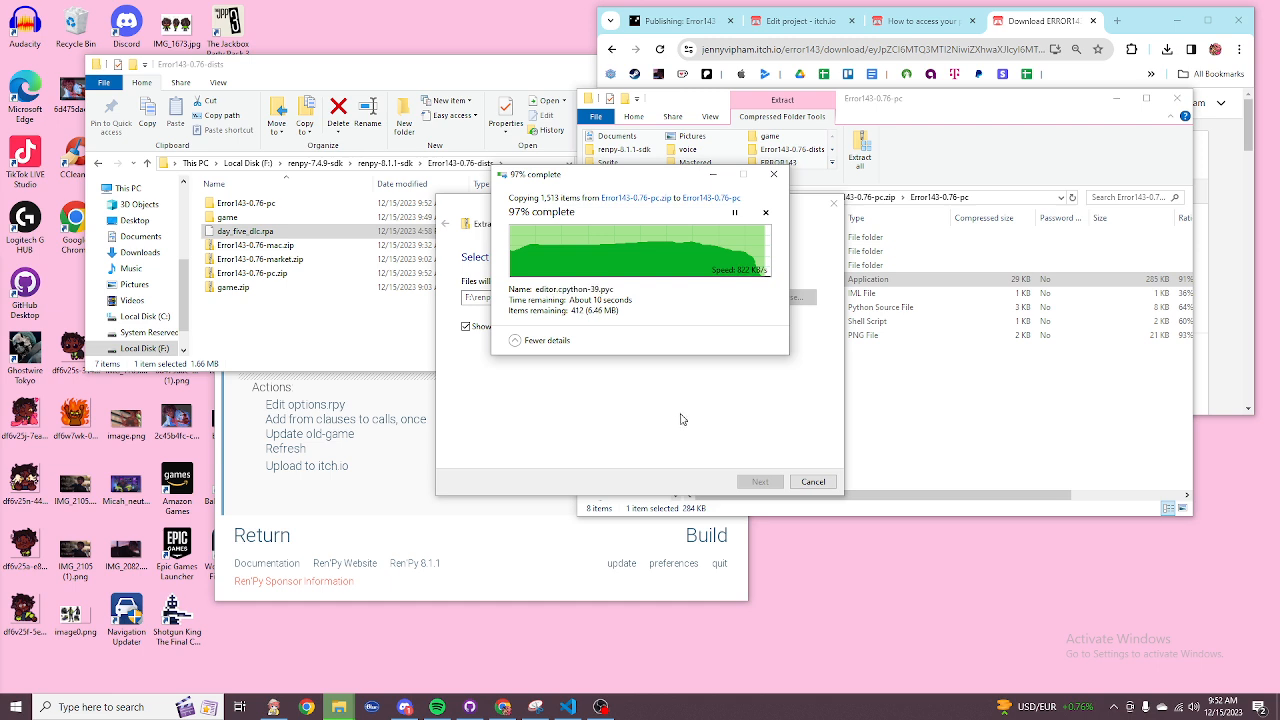
mouse_move(653, 431)
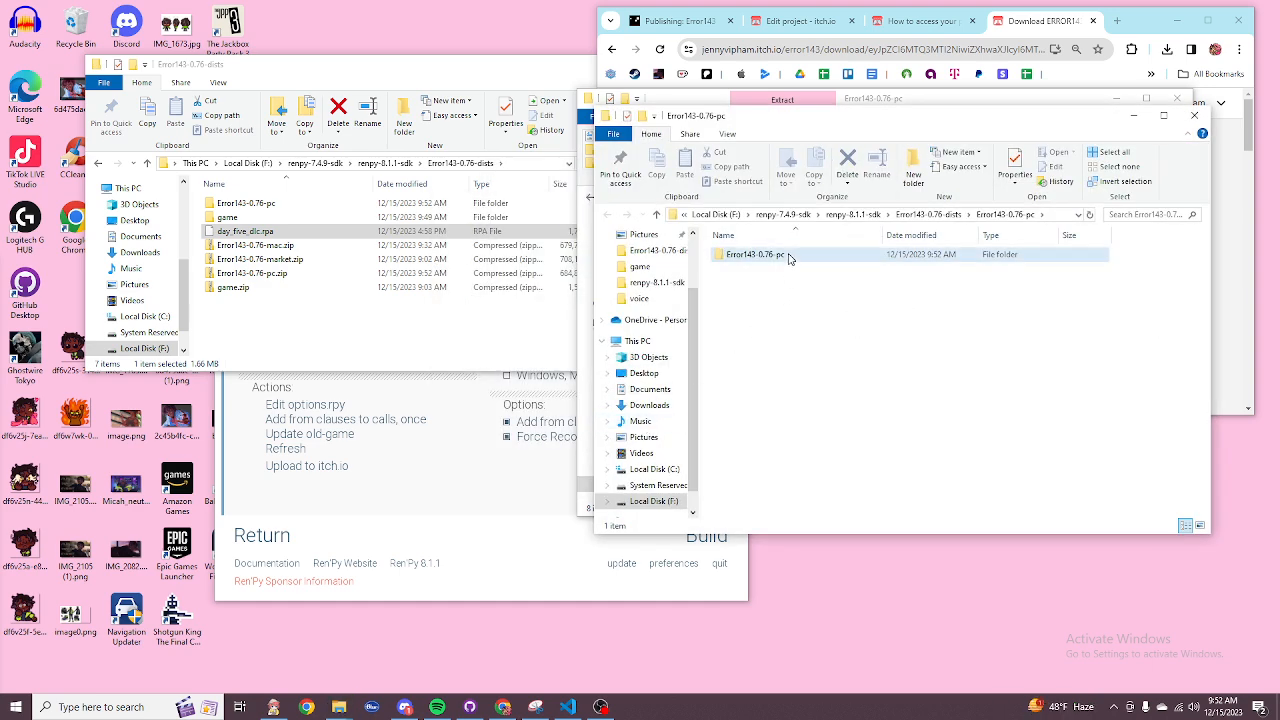
Step: Run Error143.exe from the extracted Error143-0.76-pc folder to reach the title screen
double_click(753, 254)
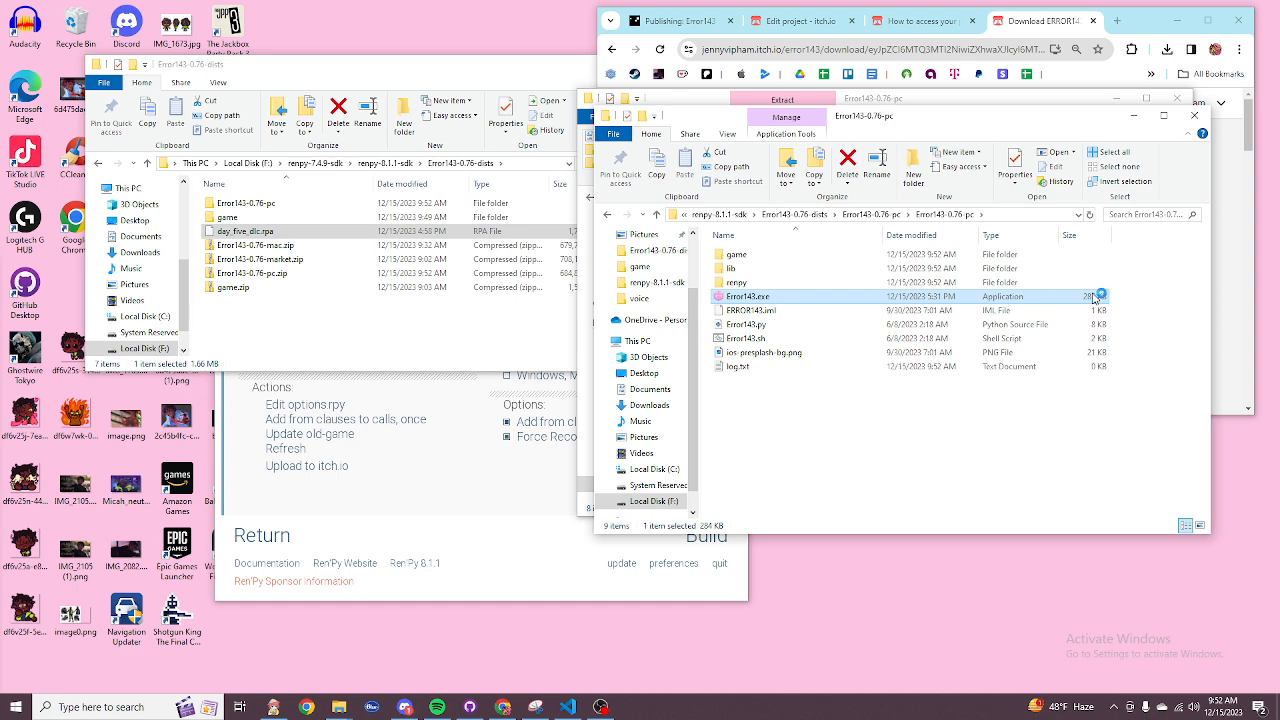
double_click(749, 296)
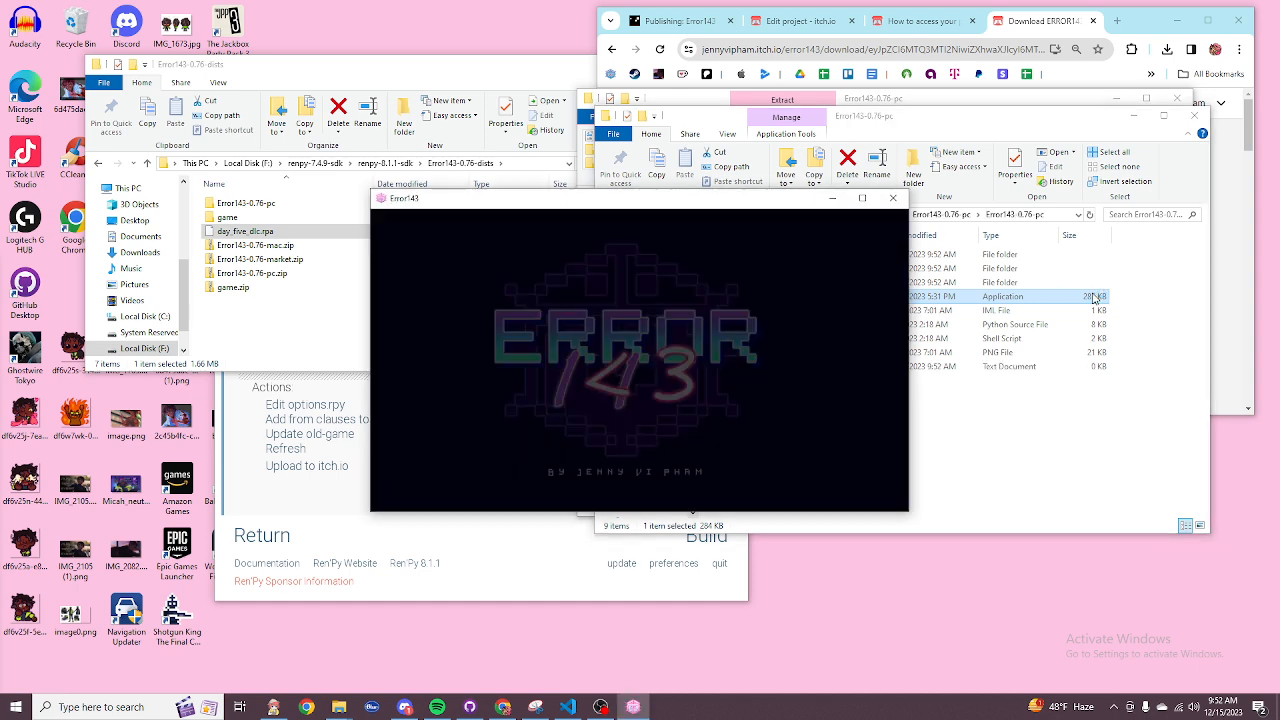